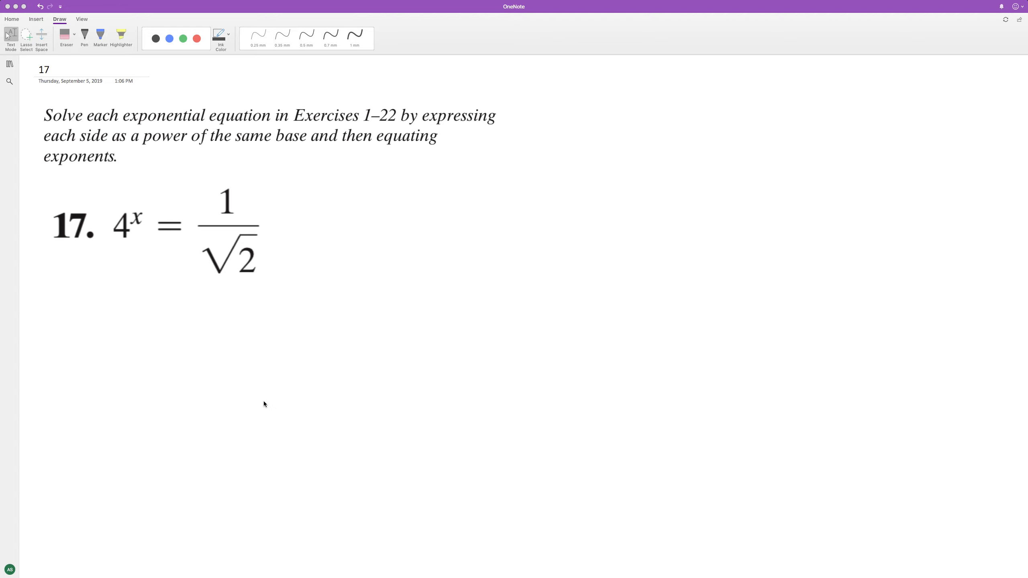
{"action": "mouse_move", "coordinate": [78, 349]}
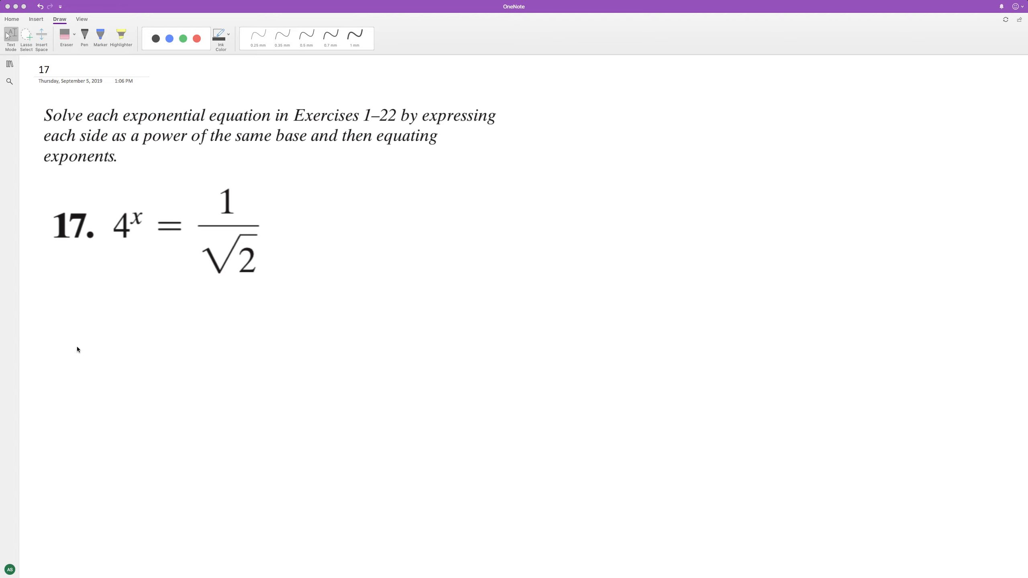
Step: Handwrite 2^(2x) = 2^(-1/2) below exercise 17
{"action": "left_click_drag", "start_coordinate": [75, 334], "coordinate": [115, 383]}
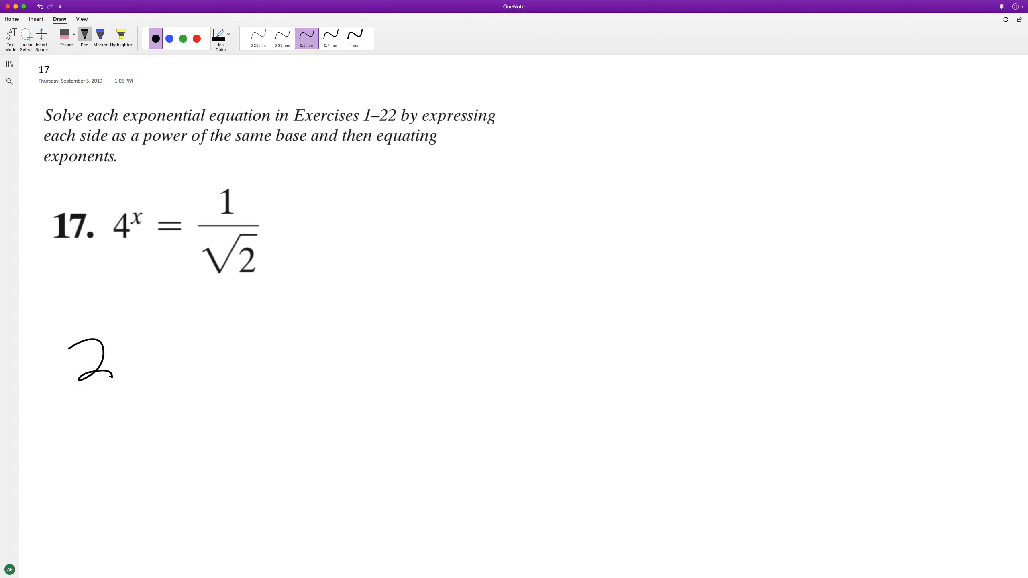
{"action": "left_click_drag", "start_coordinate": [108, 334], "coordinate": [151, 321]}
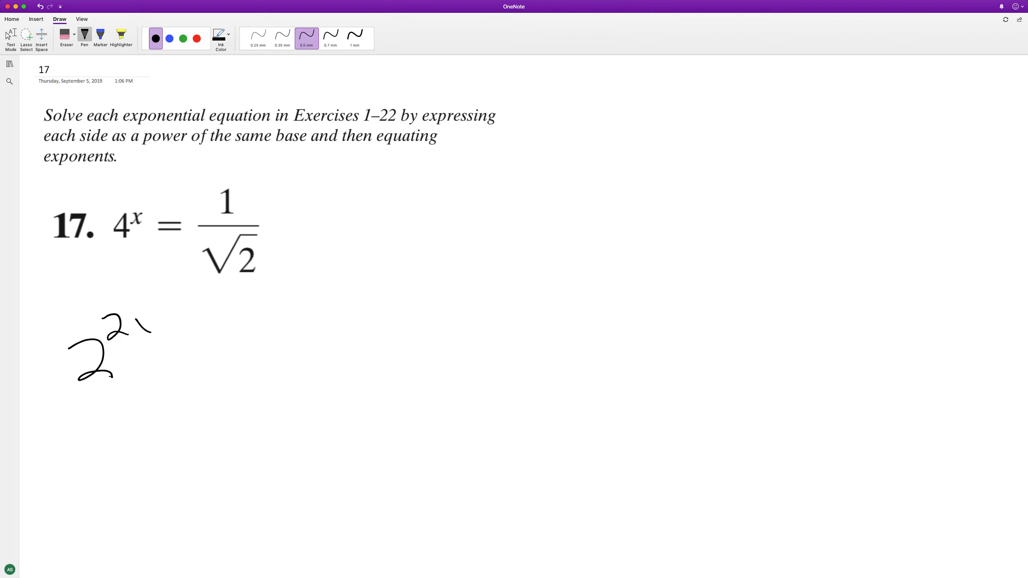
{"action": "left_click_drag", "start_coordinate": [137, 335], "coordinate": [152, 318]}
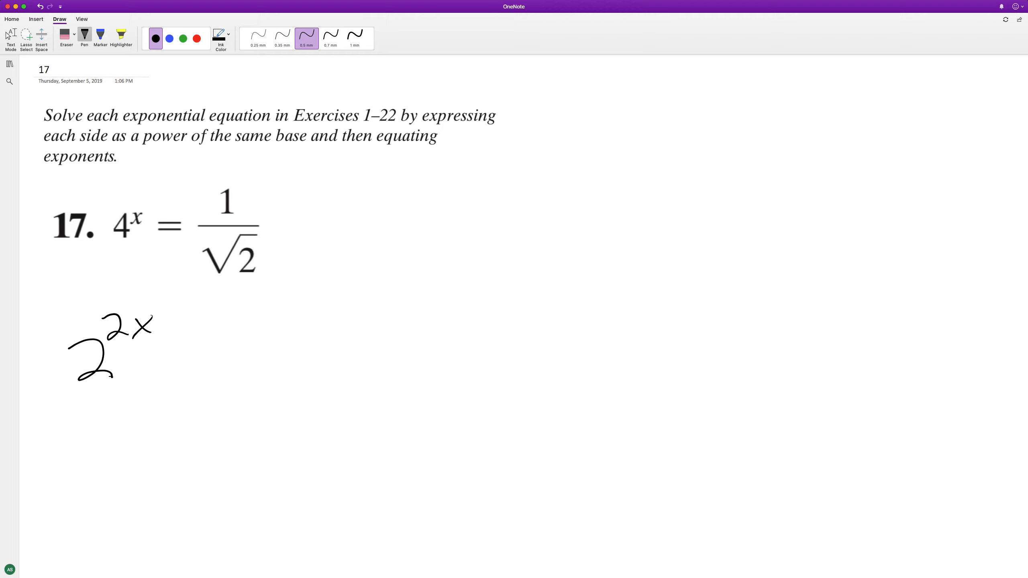
{"action": "left_click_drag", "start_coordinate": [183, 364], "coordinate": [218, 367]}
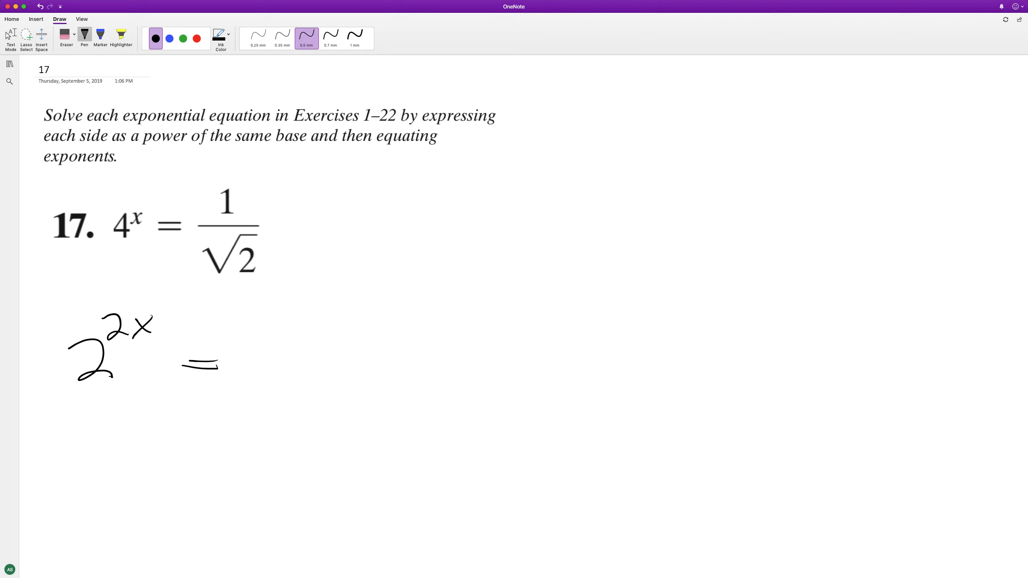
{"action": "left_click_drag", "start_coordinate": [245, 340], "coordinate": [262, 390]}
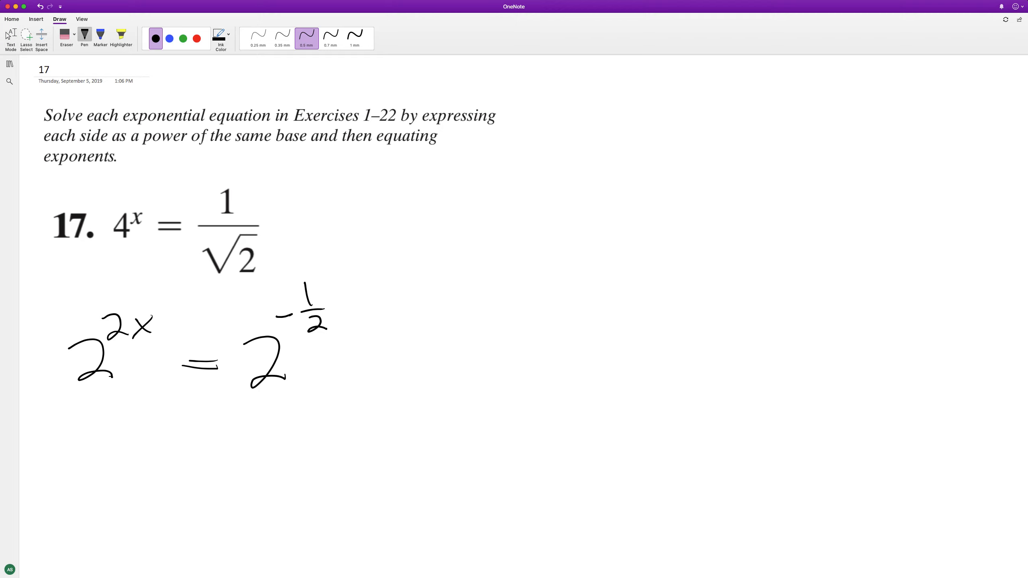
Step: Strike through the base 2 on both sides of the equation
{"action": "left_click_drag", "start_coordinate": [66, 393], "coordinate": [127, 354]}
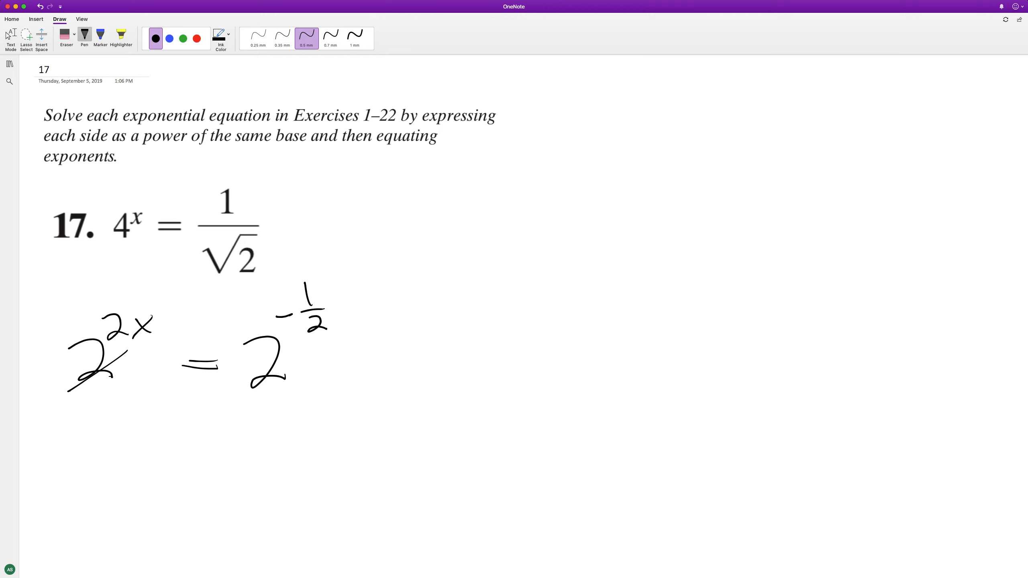
{"action": "left_click_drag", "start_coordinate": [248, 395], "coordinate": [302, 346]}
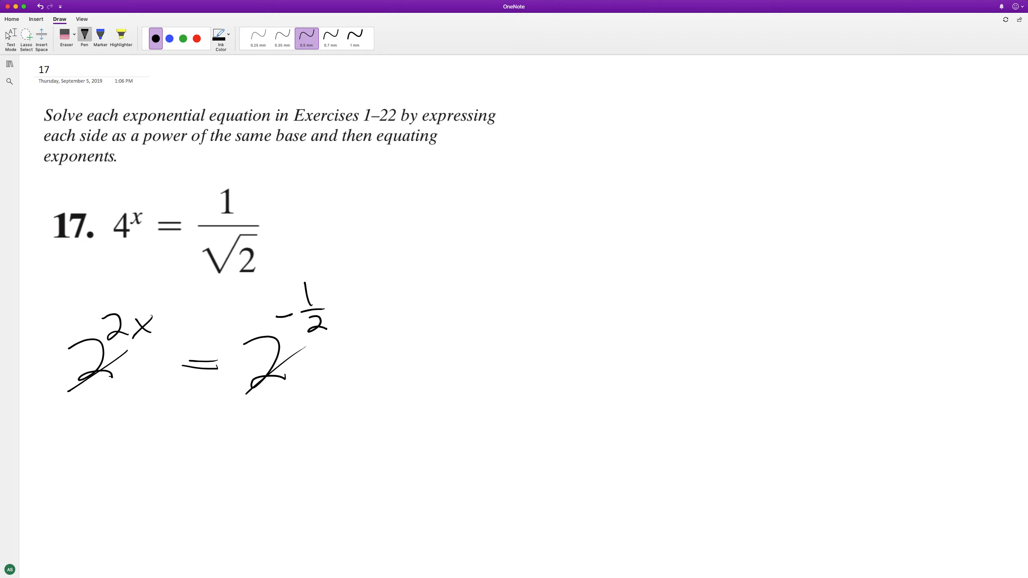